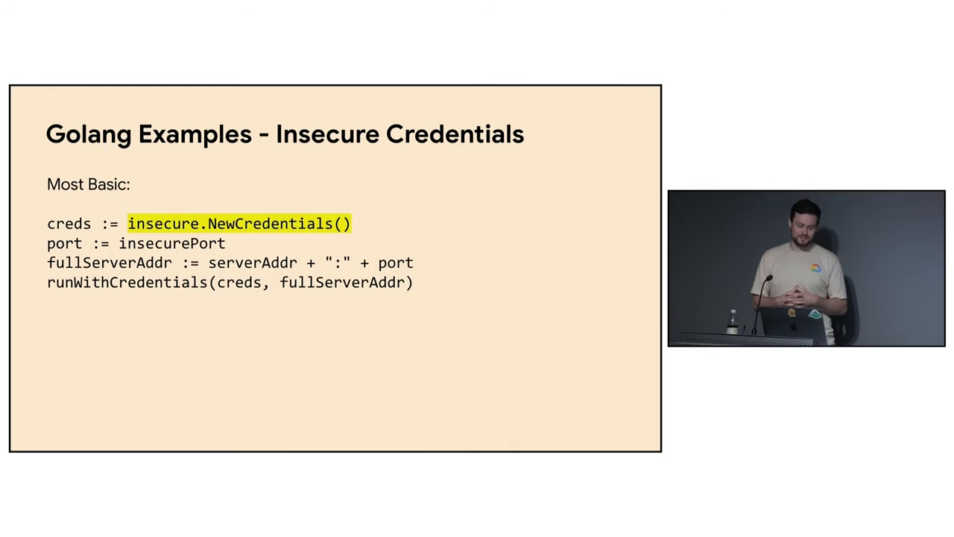
pyautogui.press('Right')
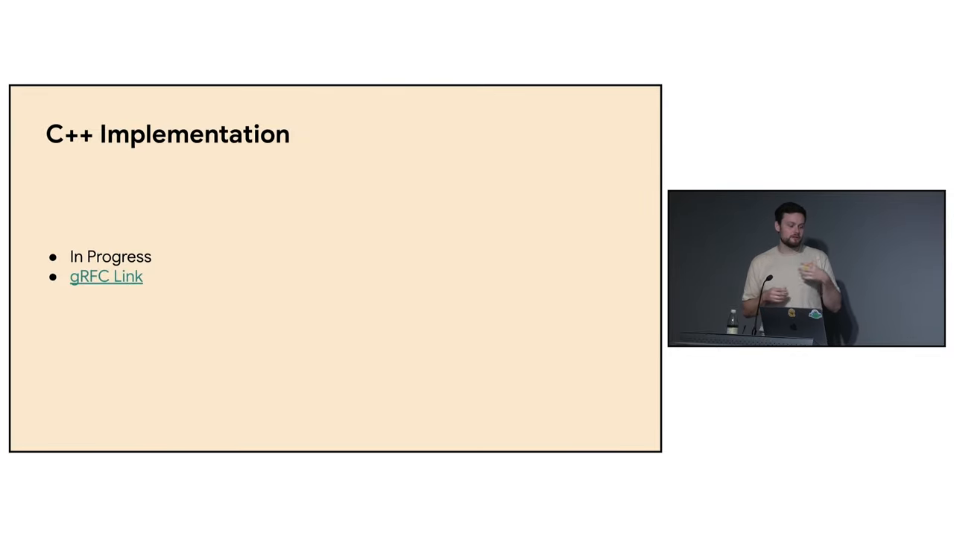